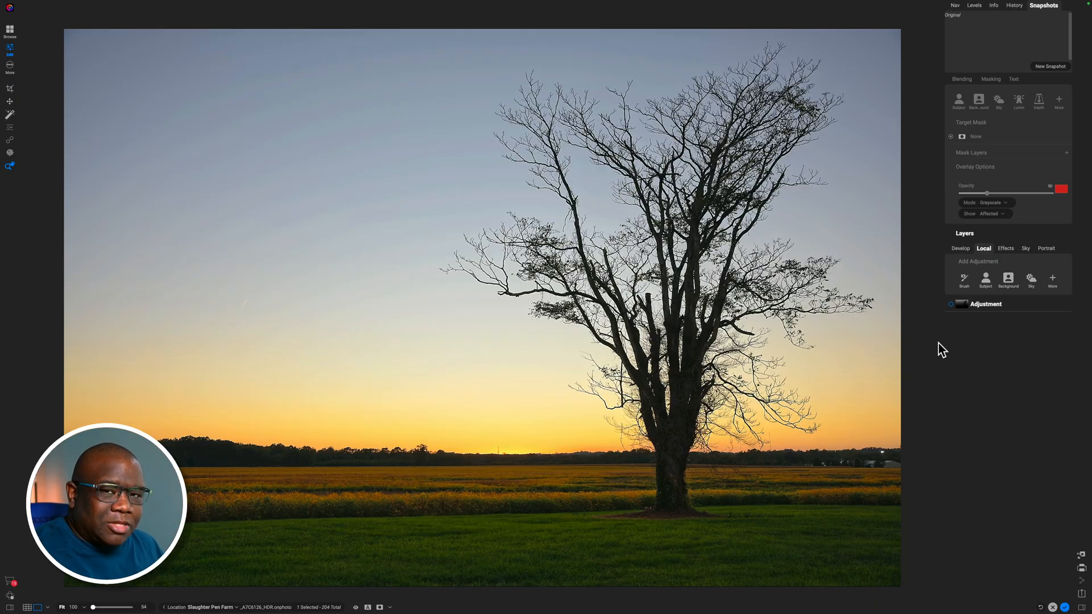
mouse_move(242, 348)
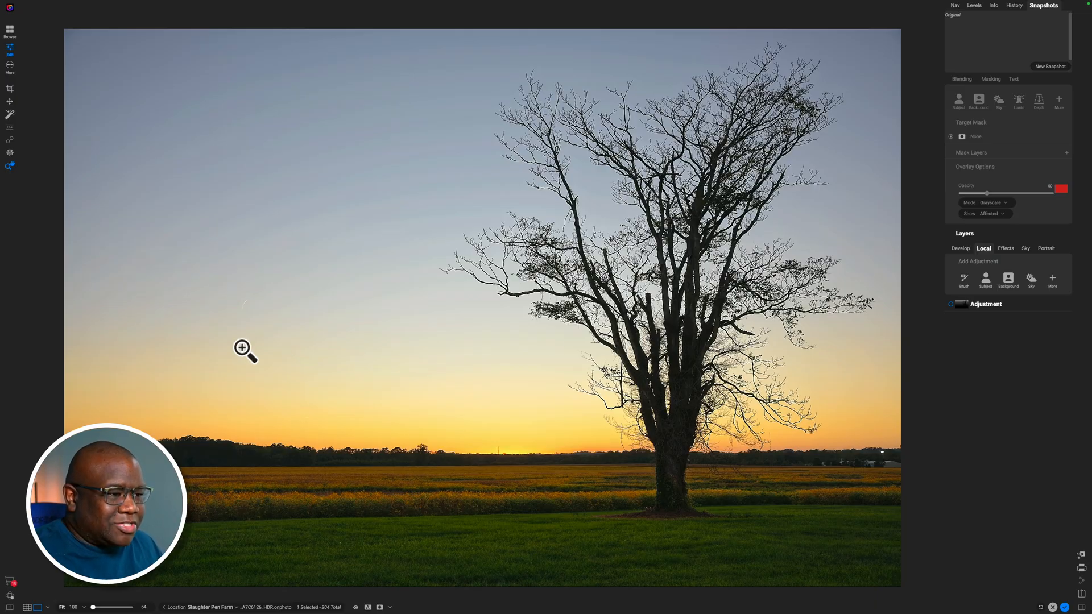
mouse_move(380, 149)
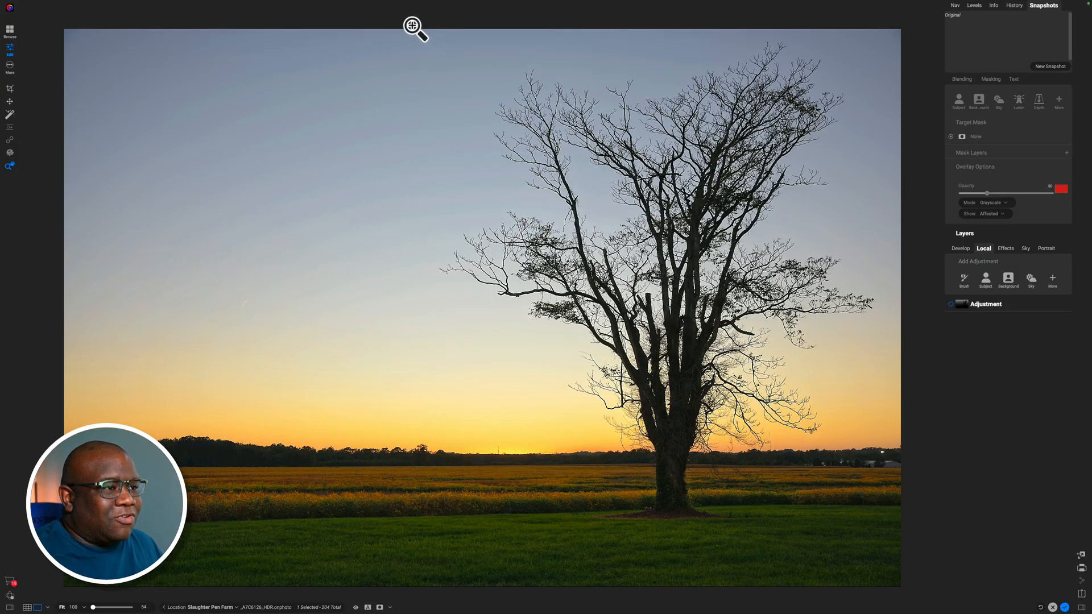
mouse_move(367, 281)
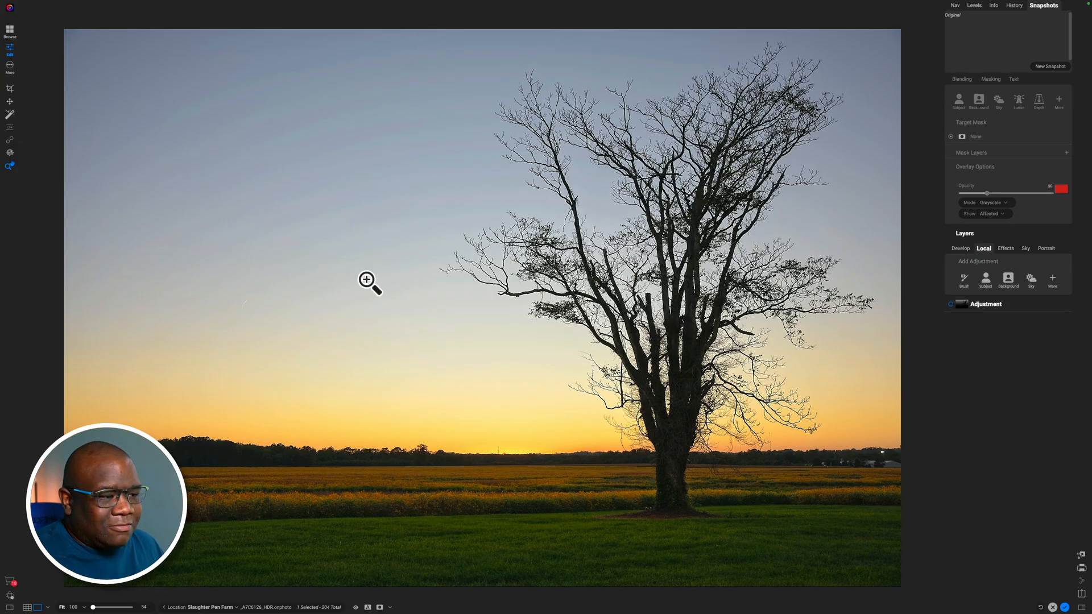
mouse_move(804, 368)
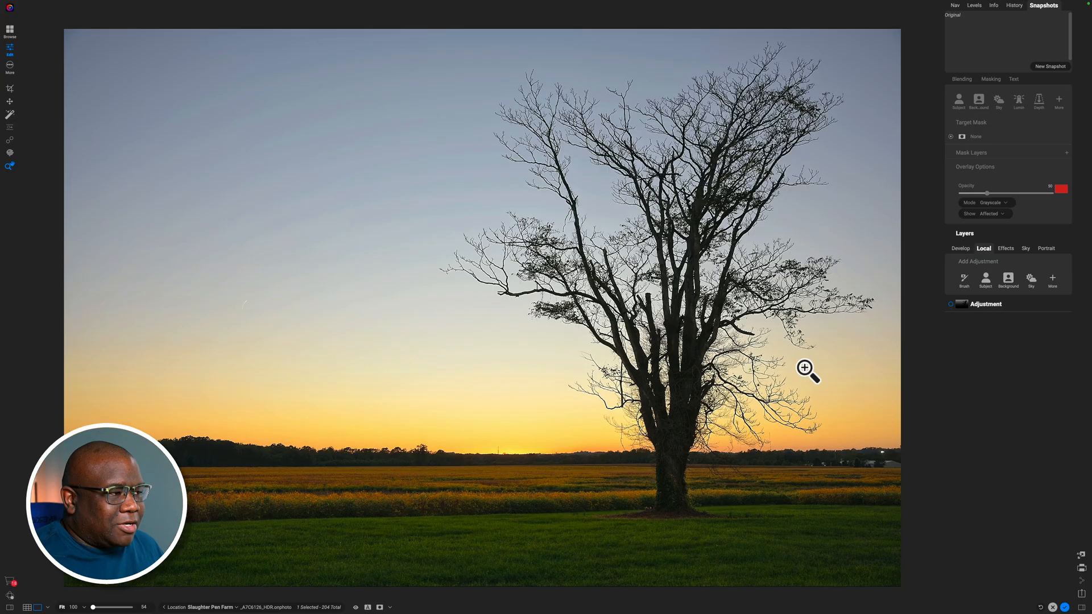
mouse_move(579, 440)
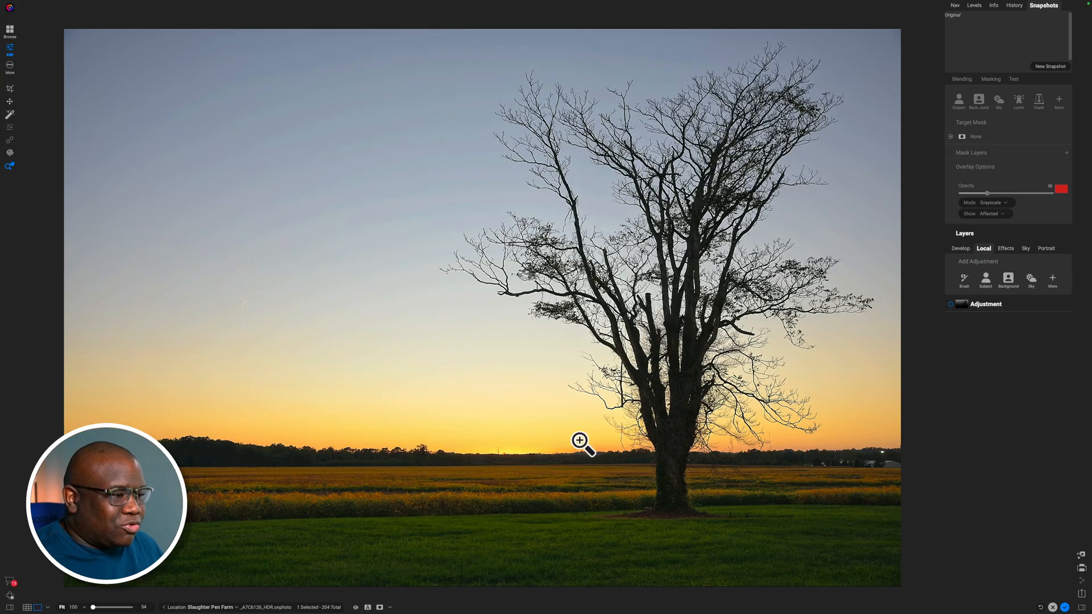
mouse_move(666, 471)
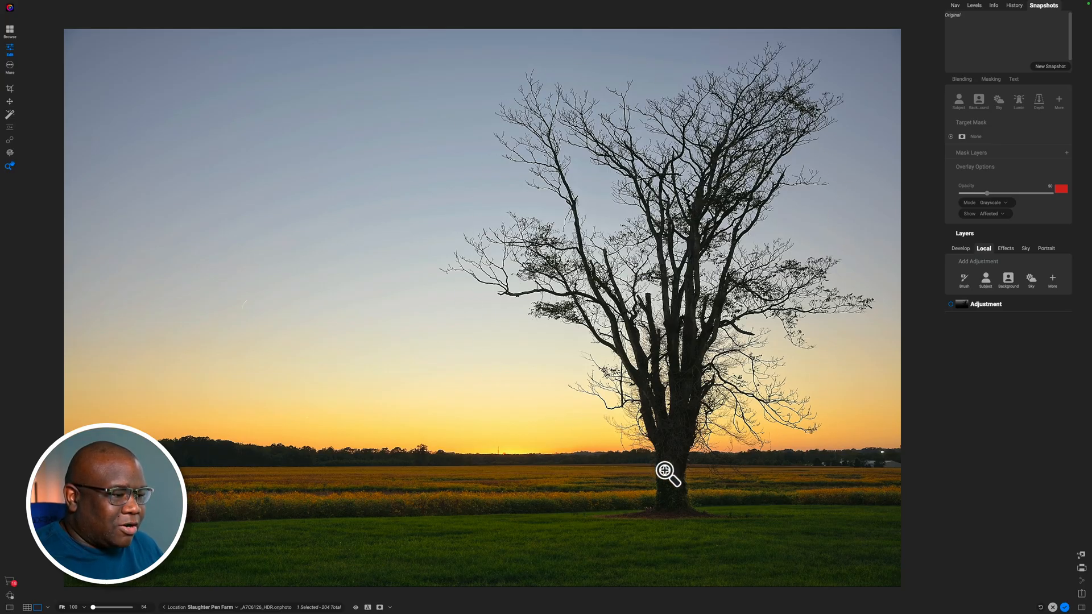
mouse_move(589, 514)
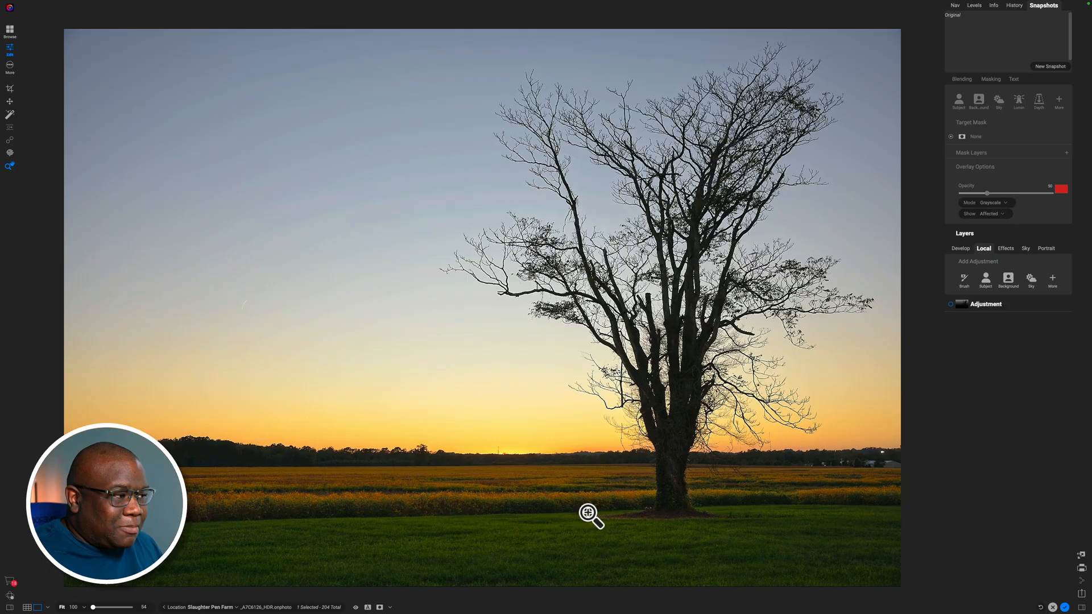
mouse_move(623, 488)
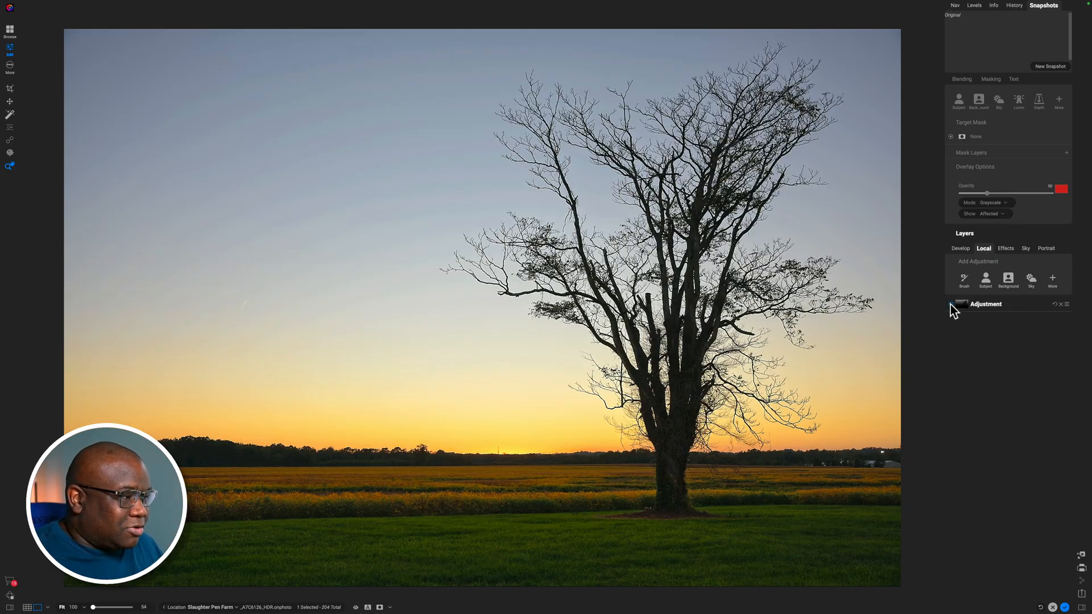
- Expand the adjustment layer and view its Gradient and Sky mask layers in Grayscale overlay
click(986, 303)
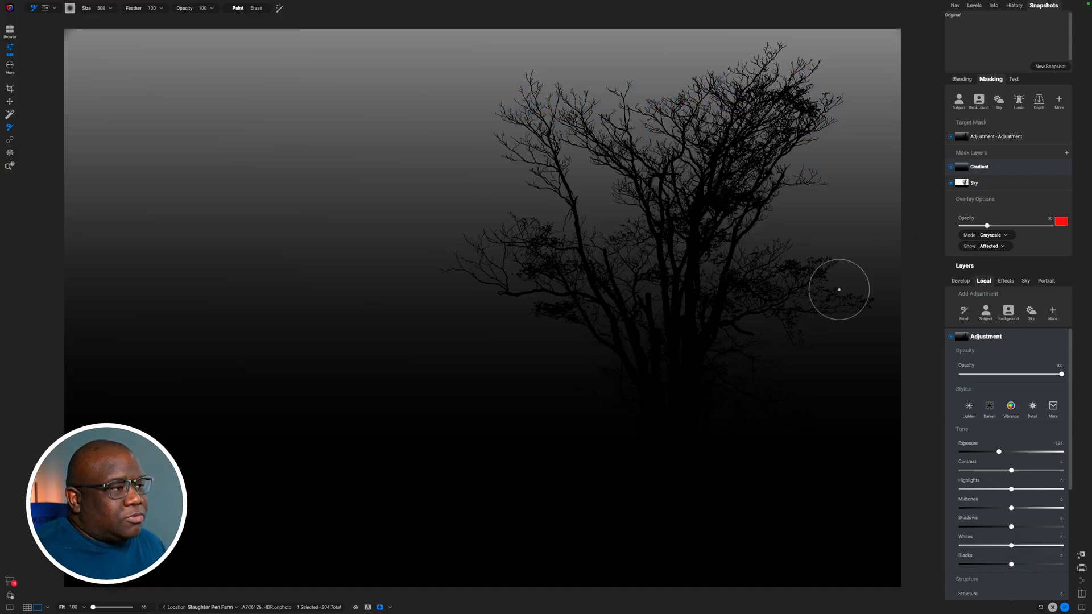
mouse_move(469, 541)
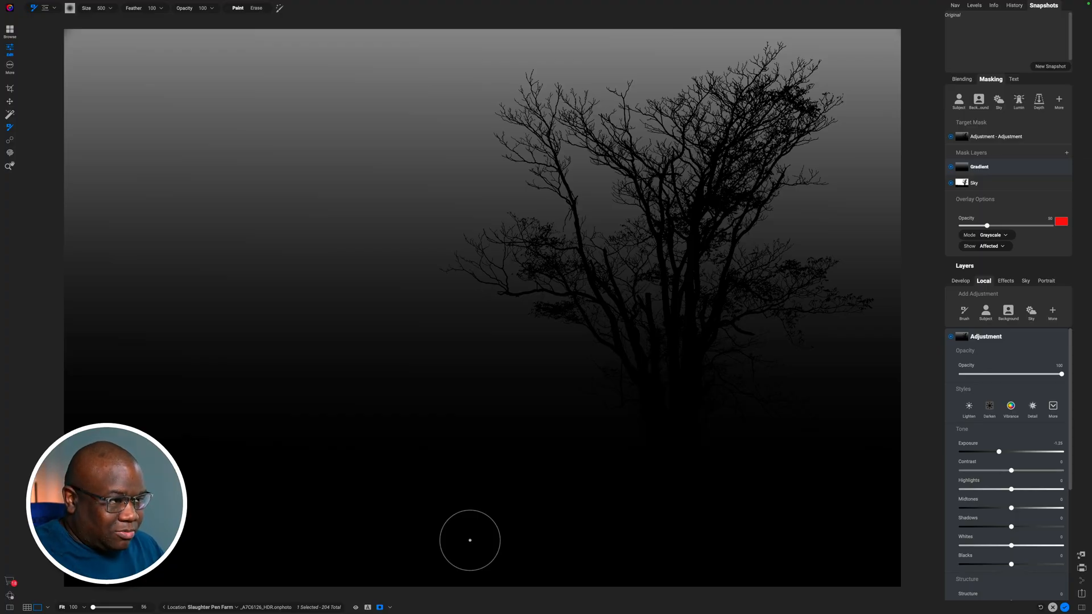
mouse_move(450, 194)
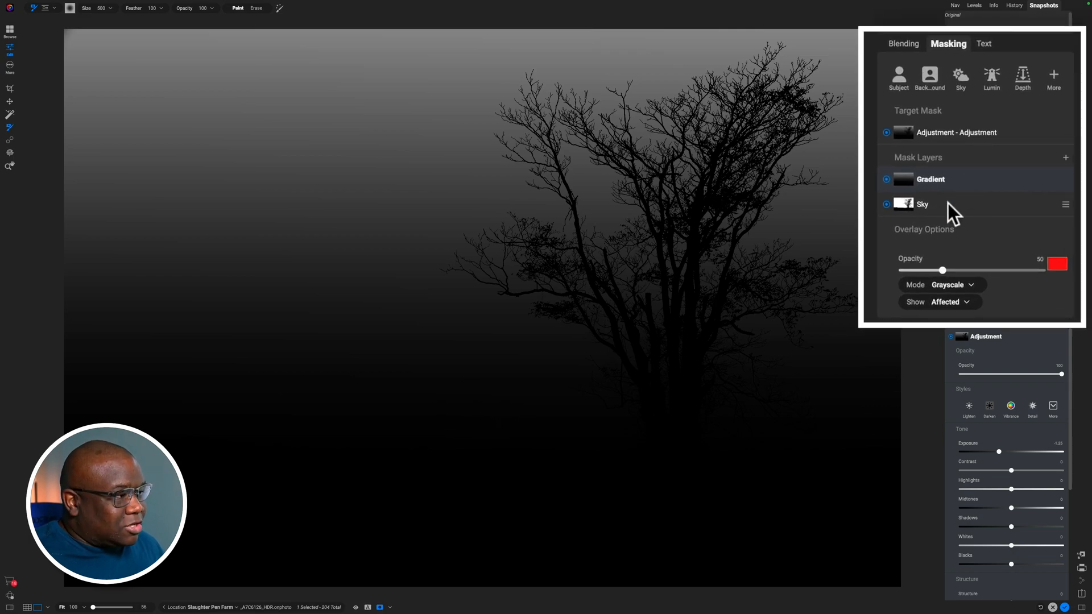
mouse_move(898, 189)
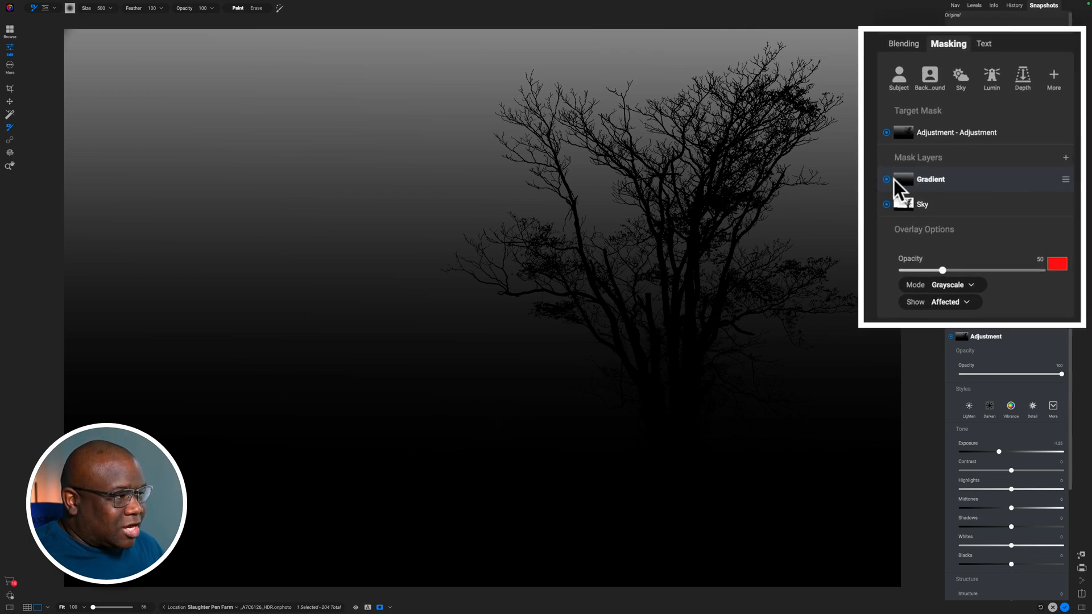
click(922, 205)
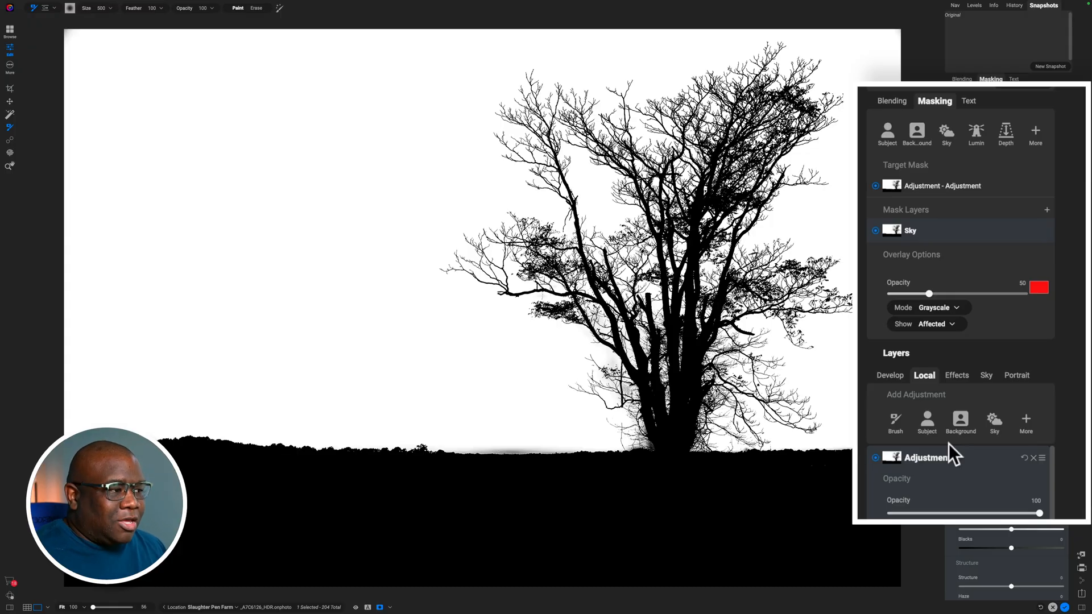
mouse_move(270, 396)
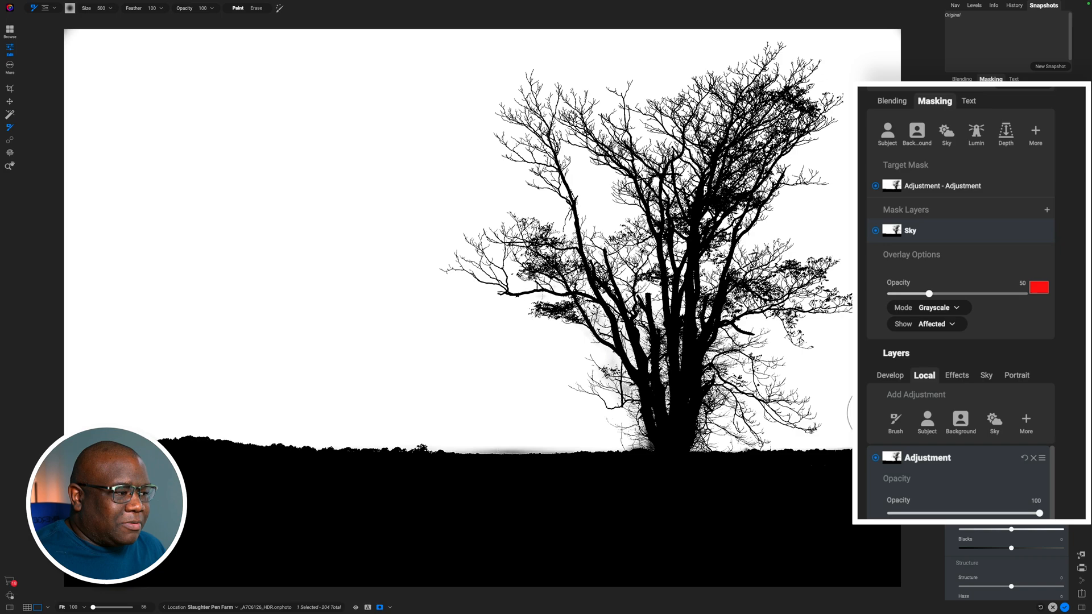
mouse_move(297, 474)
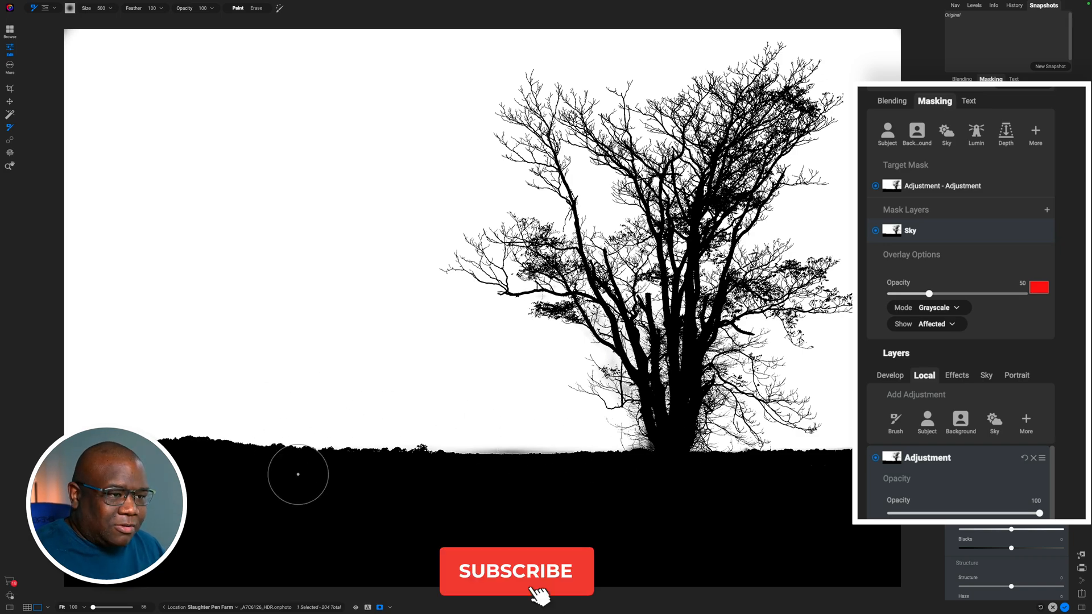
- Show the sky mask in grayscale with the sky white and the tree and land black
click(515, 571)
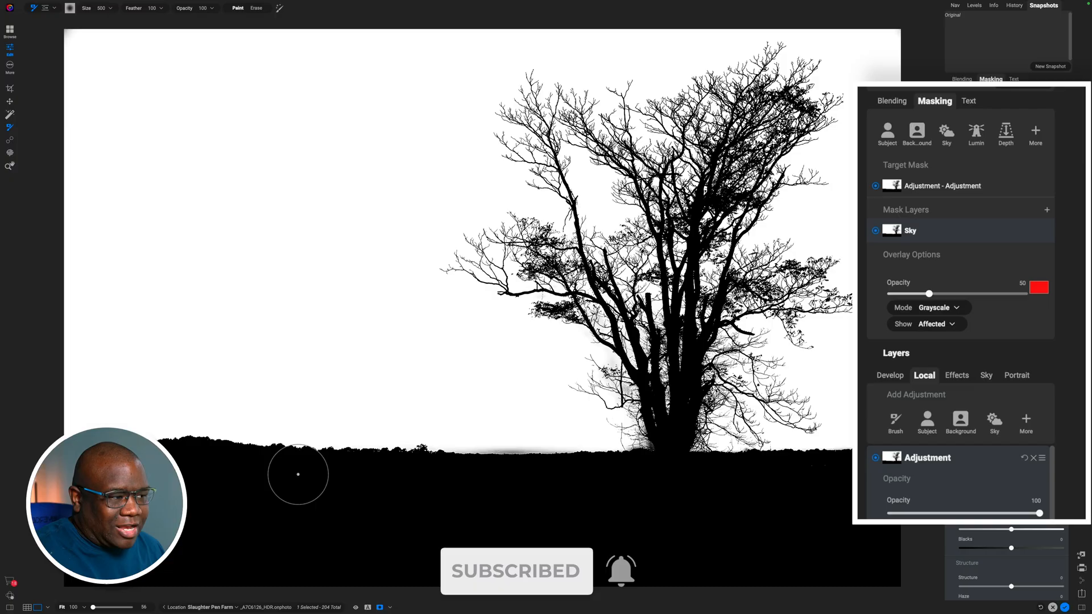
mouse_move(606, 357)
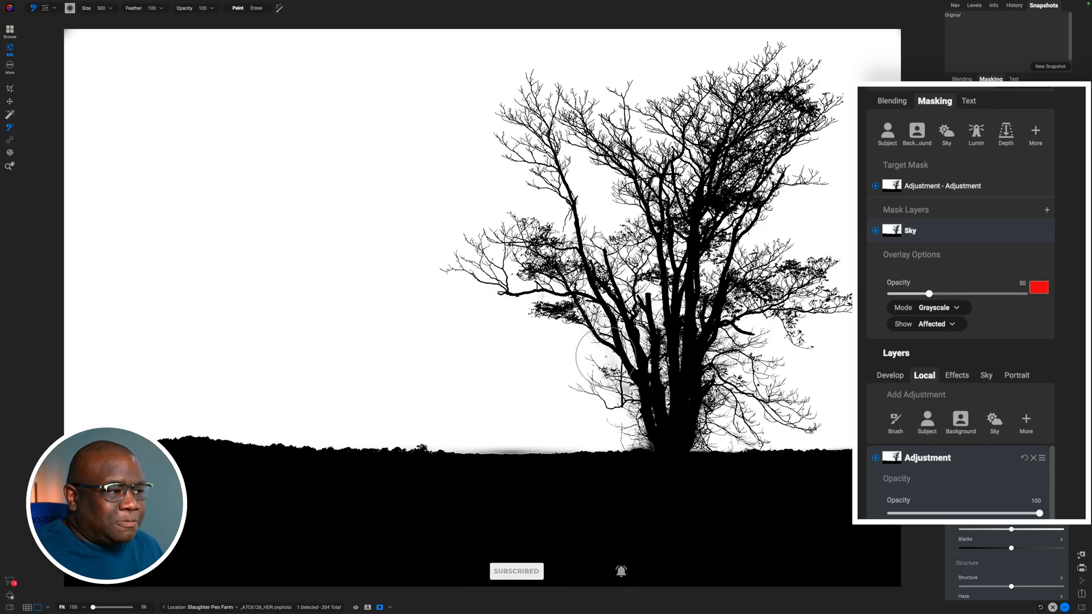
mouse_move(416, 469)
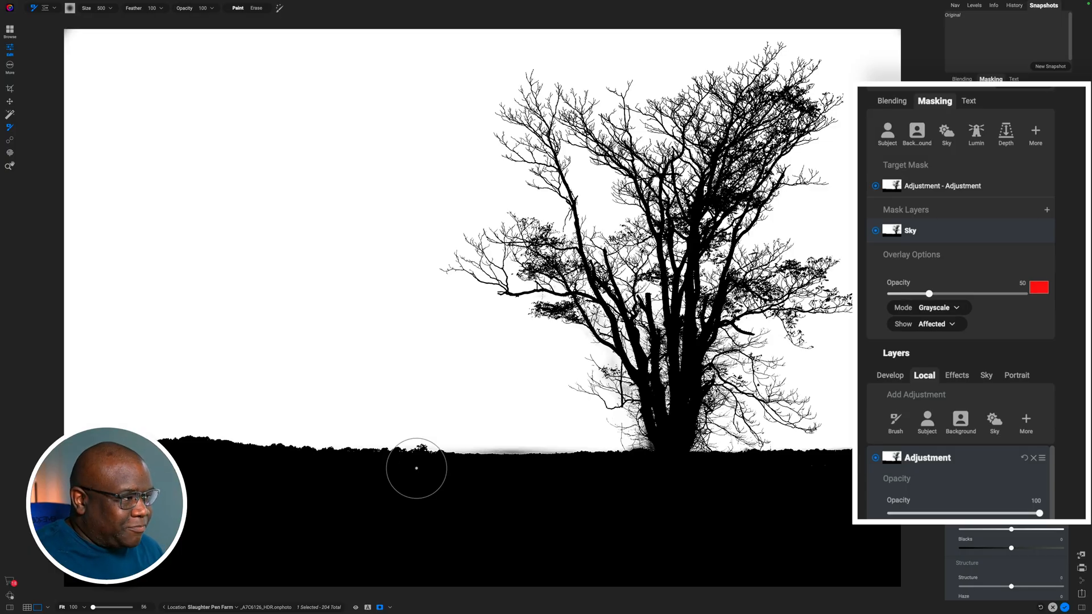
mouse_move(423, 464)
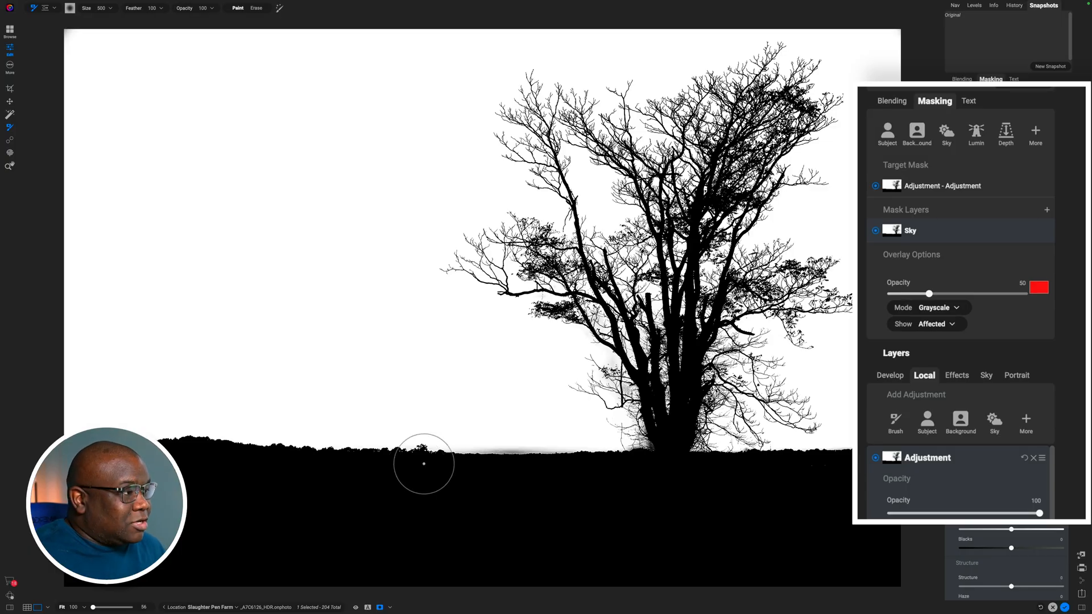
mouse_move(1035, 170)
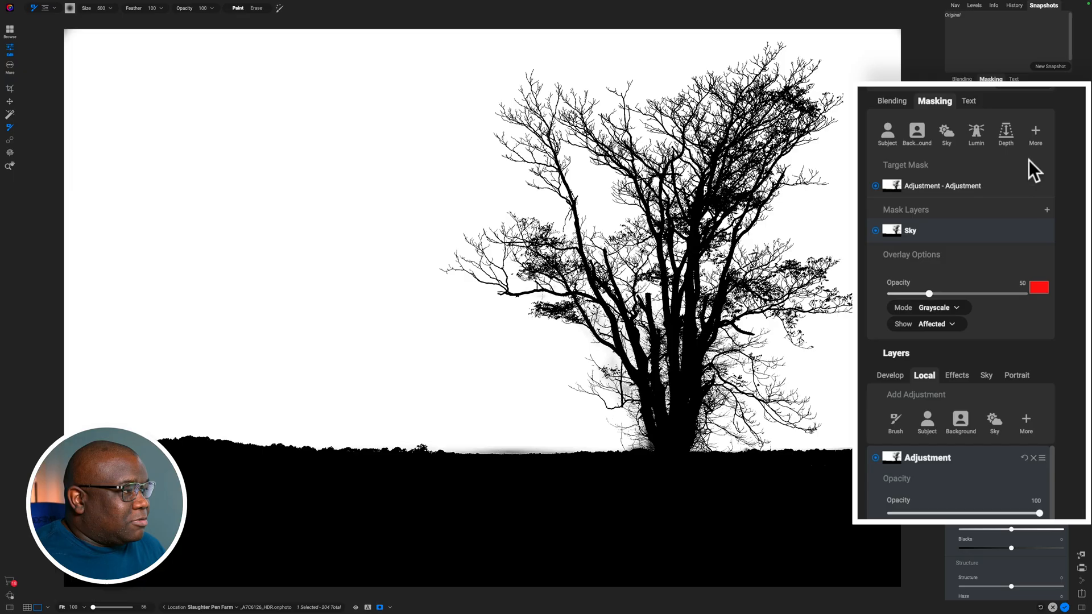
- Add a subtracting linear gradient above the sky mask to fade out the top of the sky
click(1036, 131)
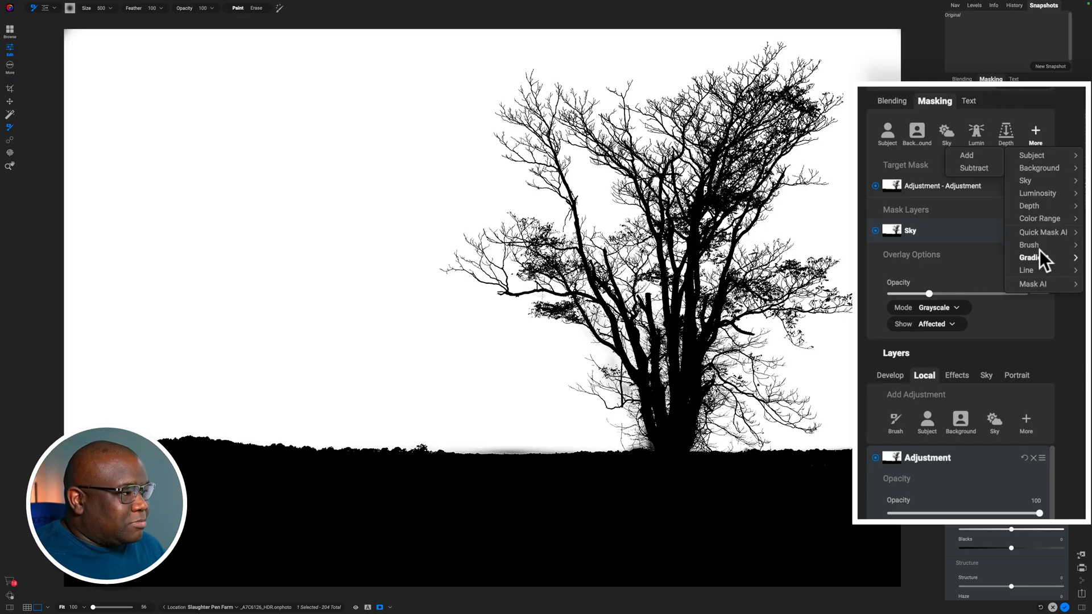
mouse_move(1028, 257)
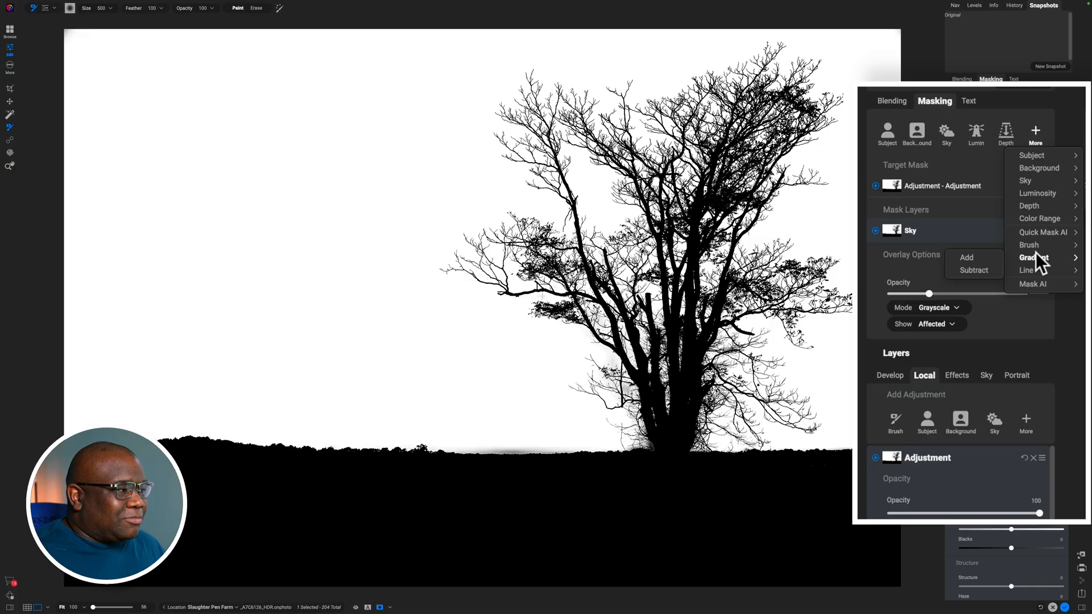
mouse_move(986, 279)
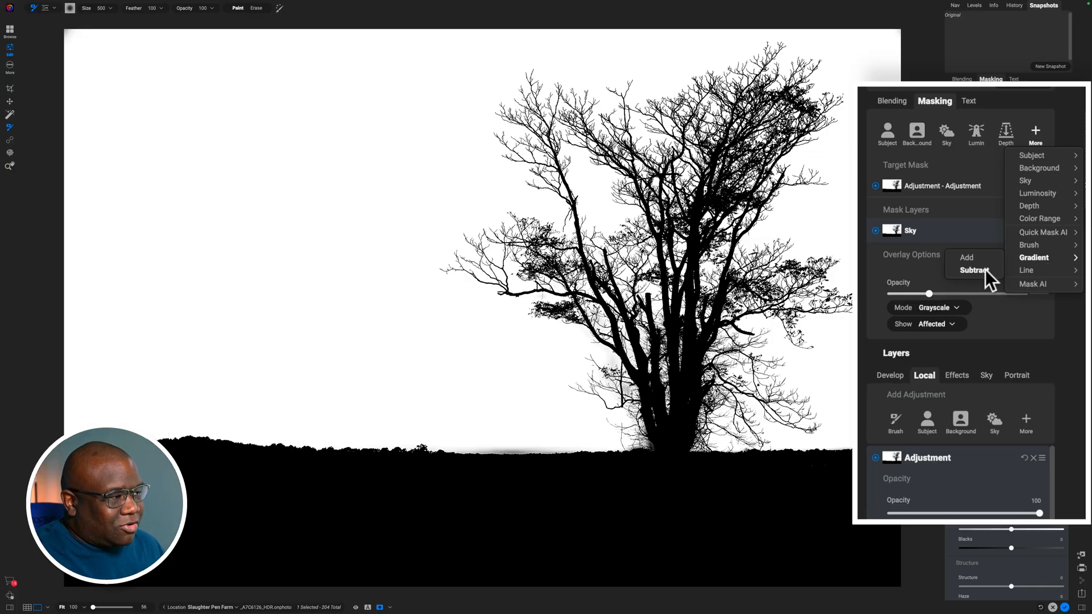
click(1033, 257)
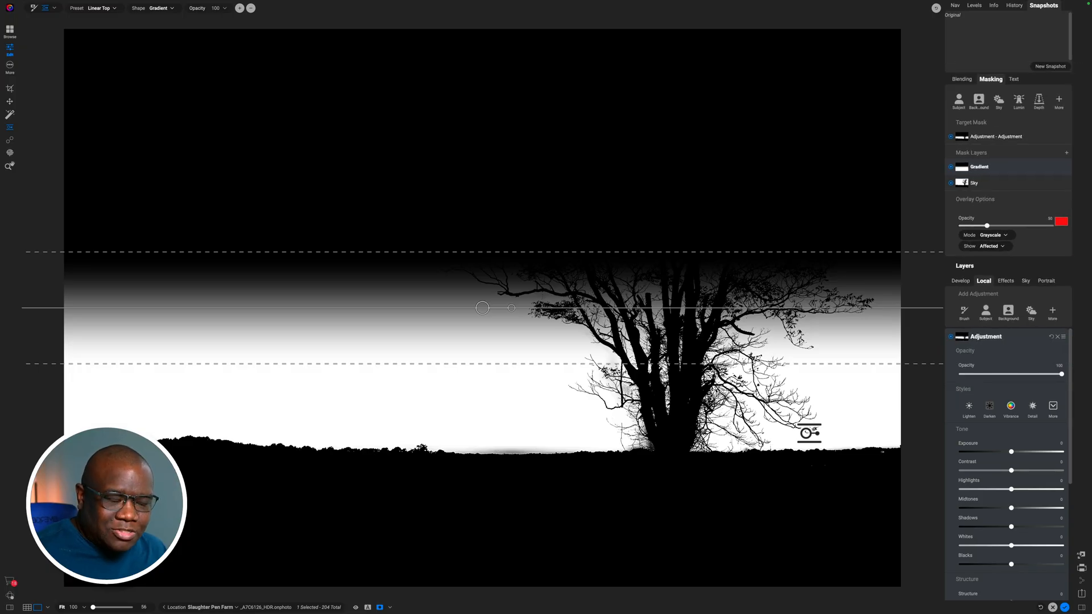
mouse_move(479, 312)
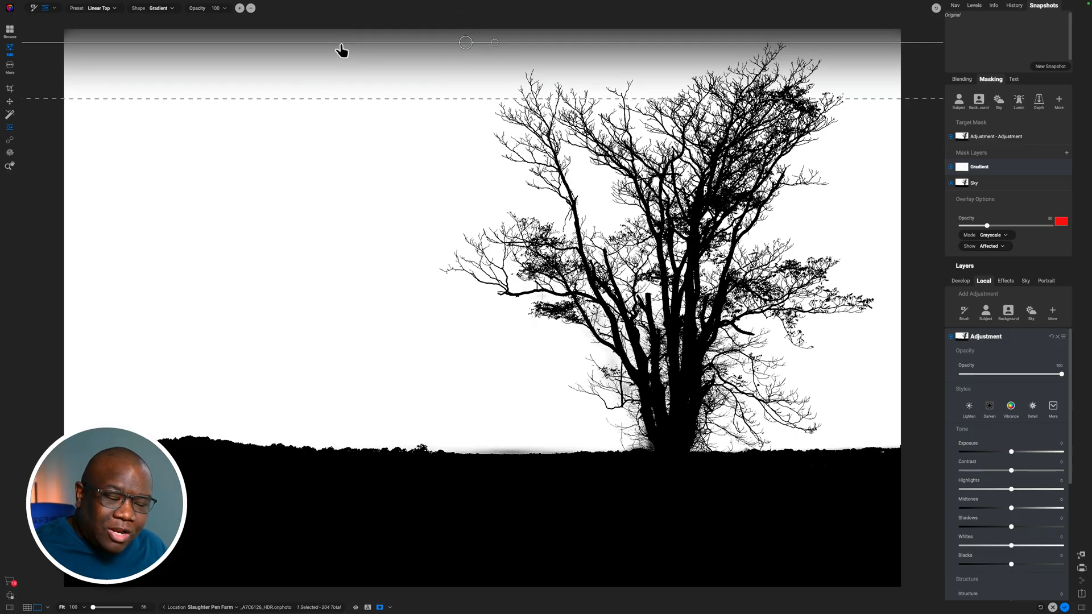
mouse_move(395, 63)
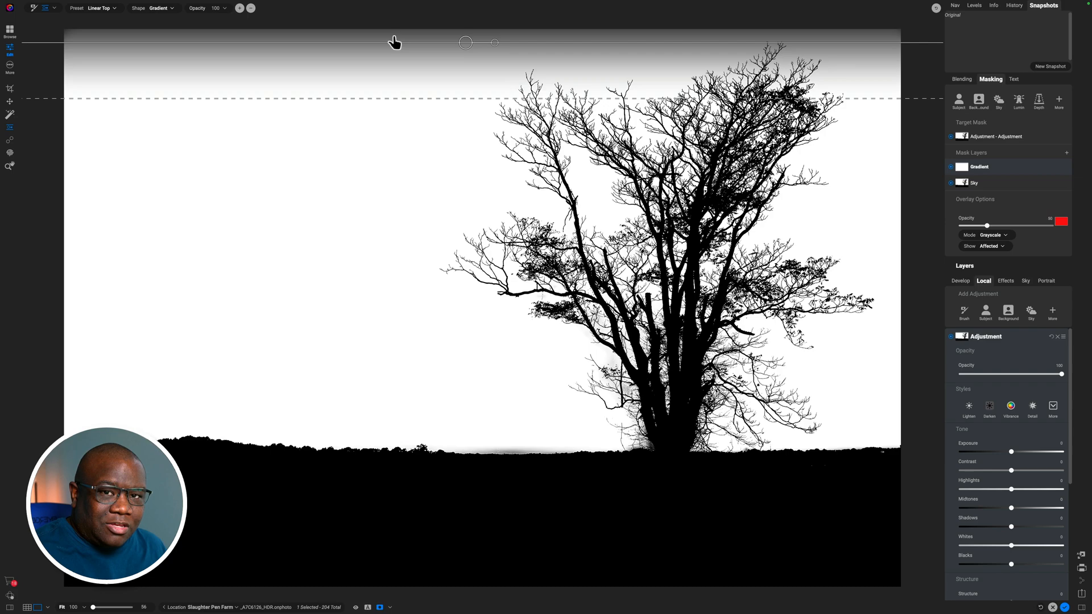
mouse_move(423, 364)
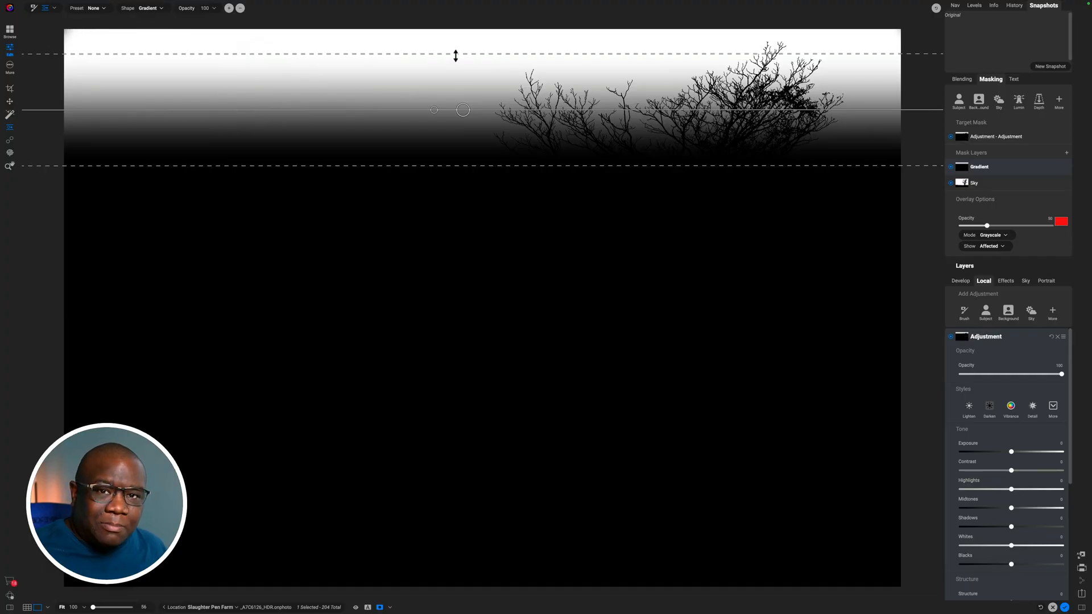
mouse_move(463, 112)
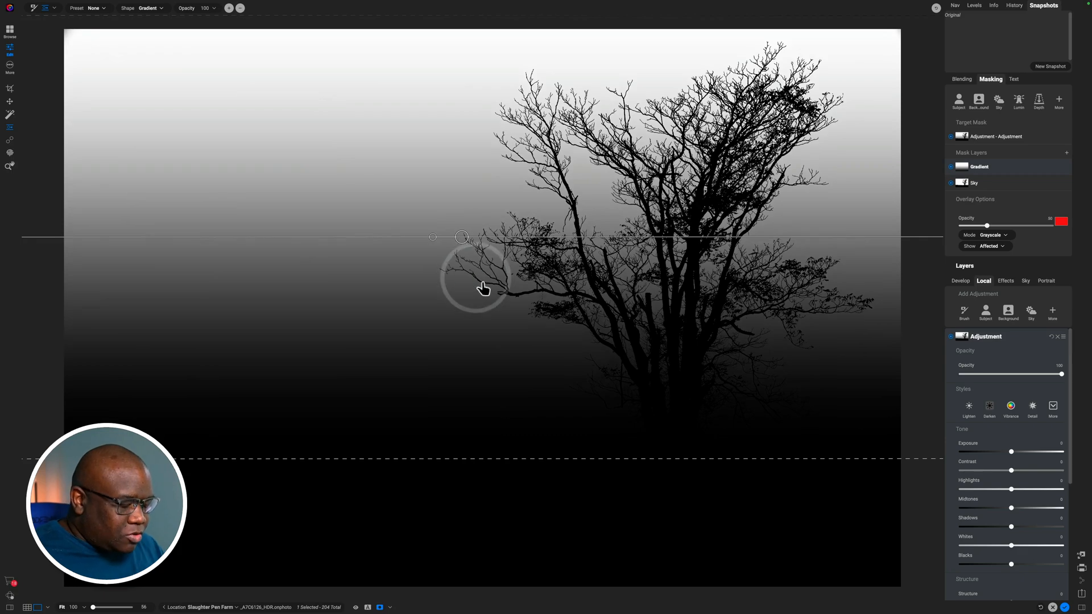
mouse_move(483, 289)
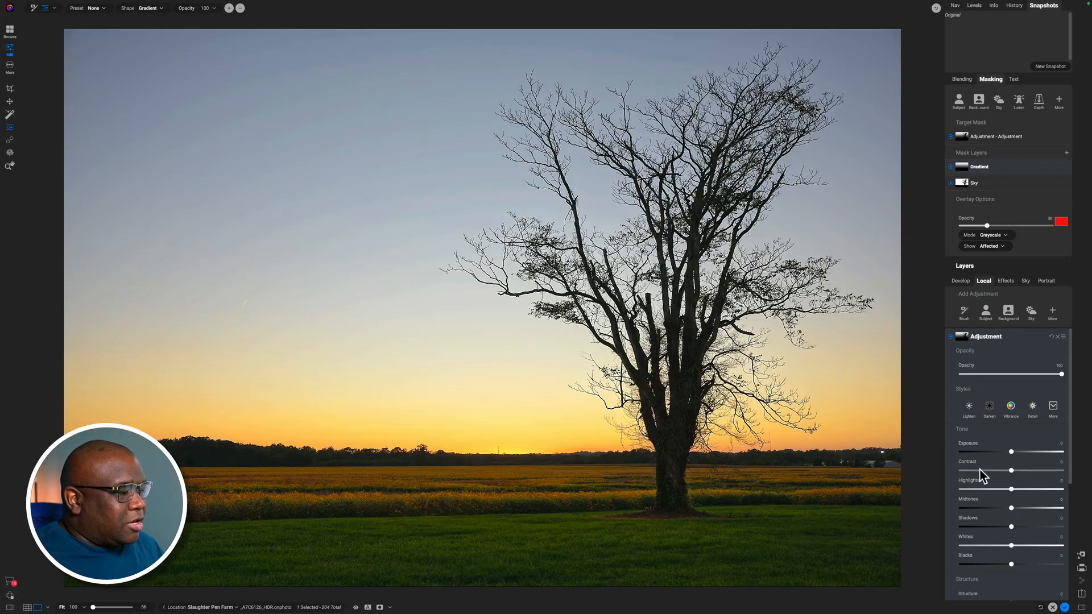
mouse_move(1014, 451)
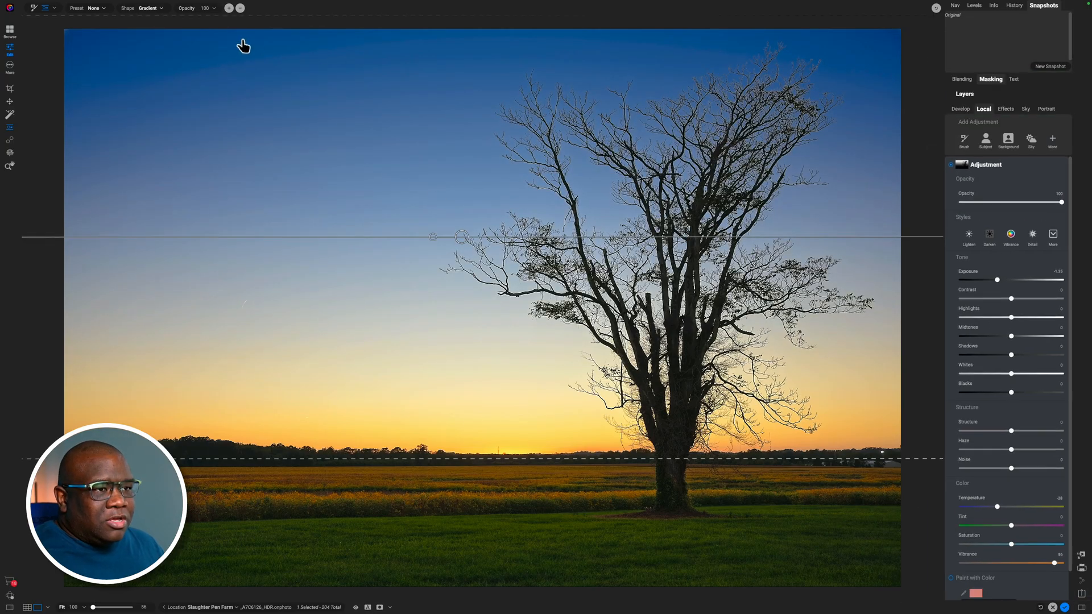
mouse_move(660, 72)
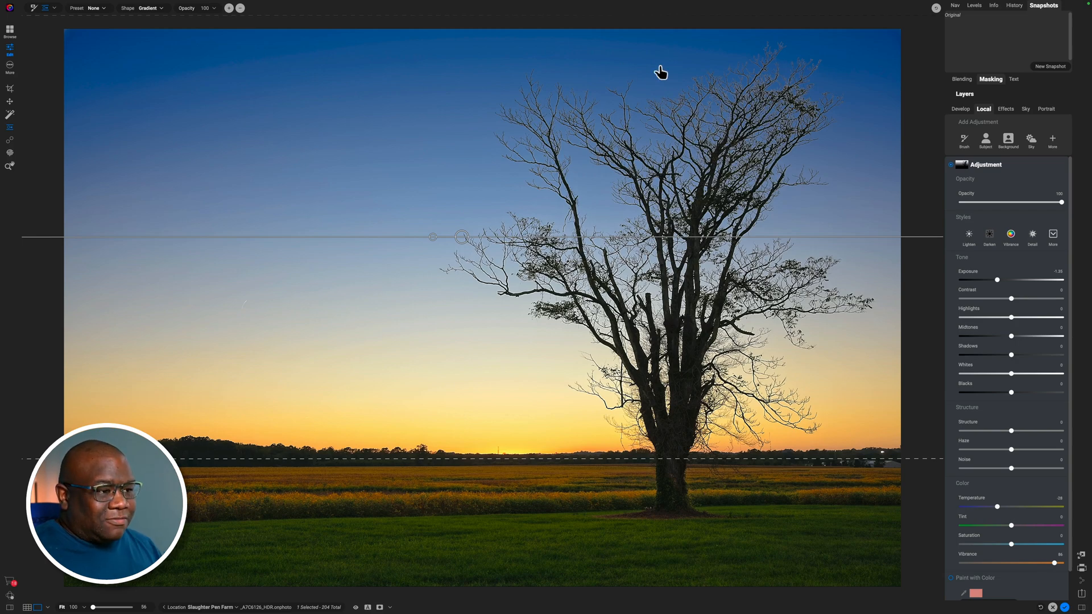
mouse_move(321, 462)
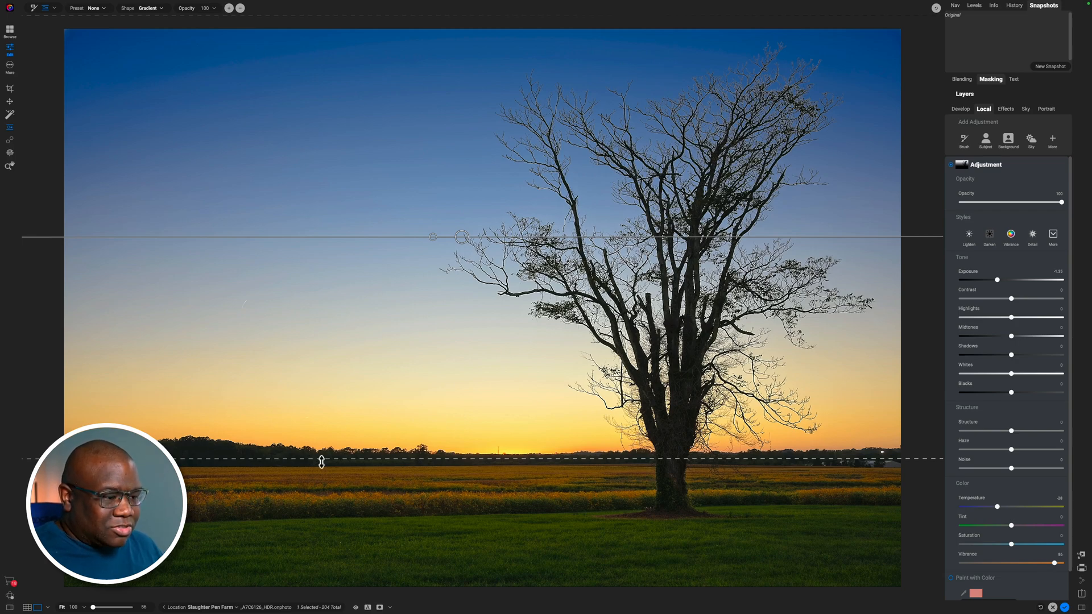
mouse_move(513, 416)
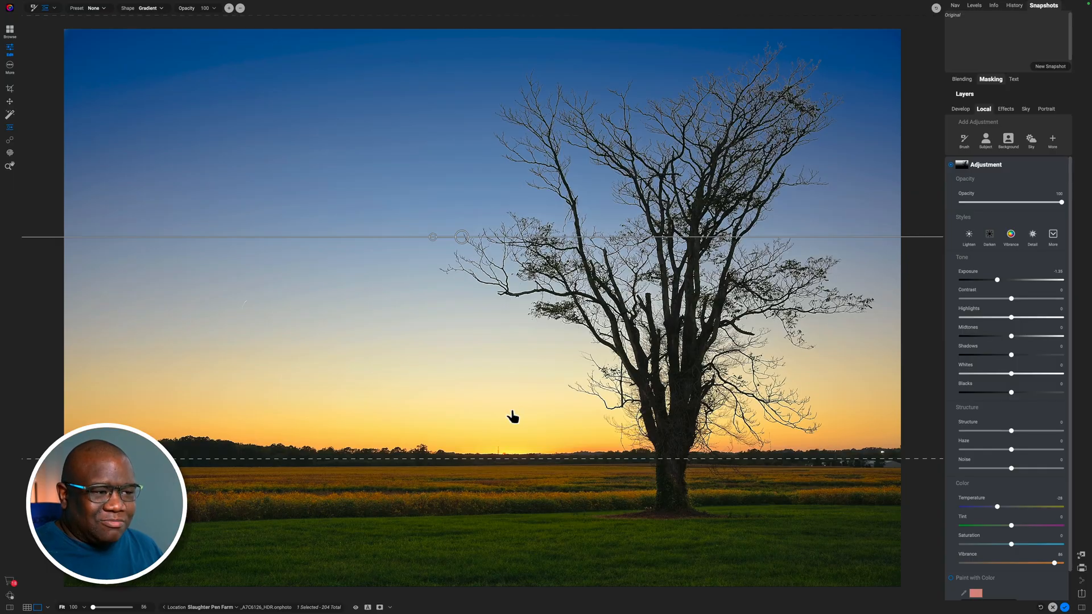